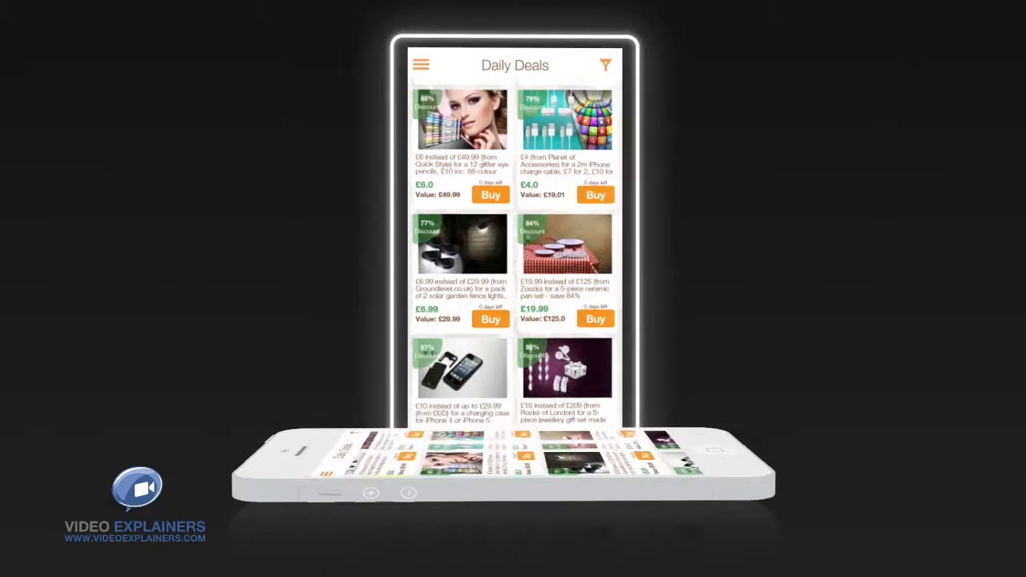
scroll(down, 3)
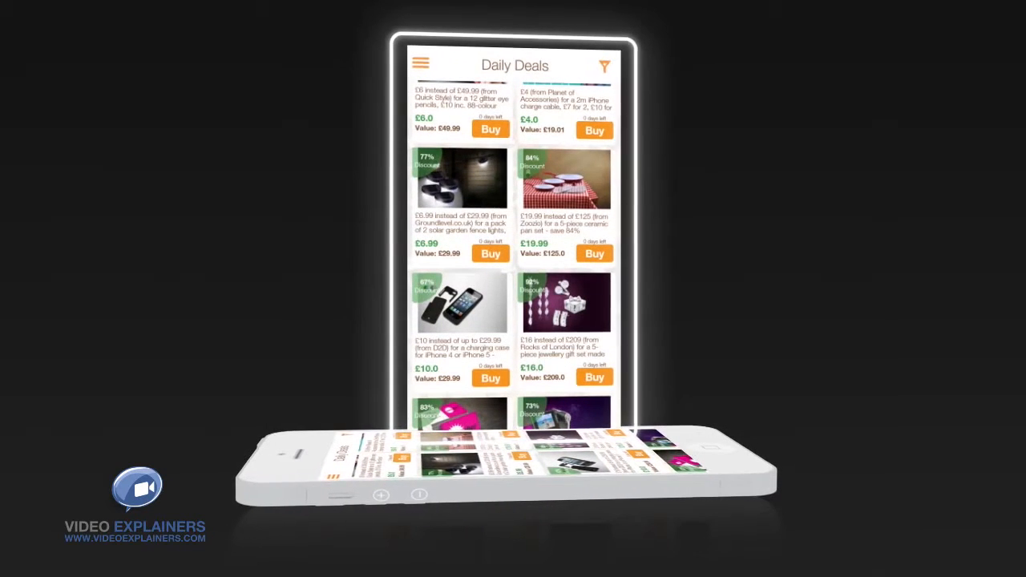